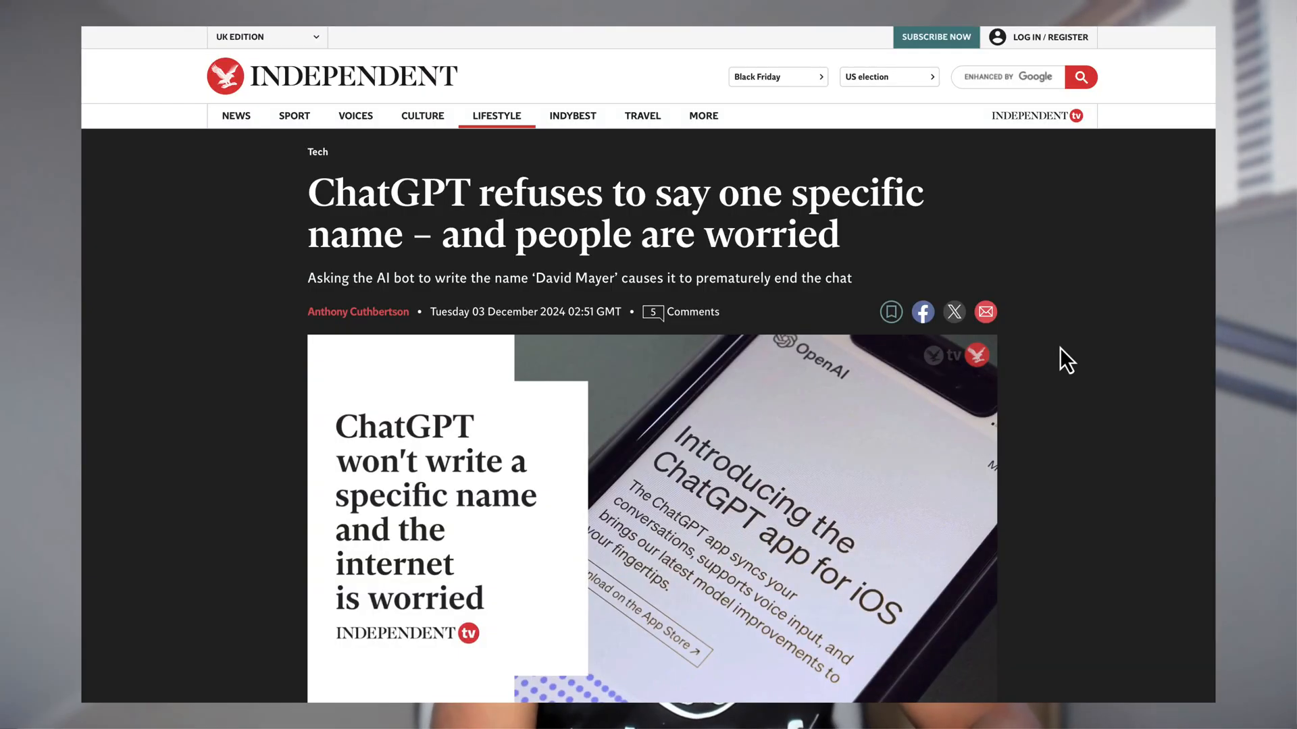
Scroll the Google results and open the first Wikipedia article on David Mayer de Rothschild
{"action": "scroll", "scroll_direction": "down", "scroll_amount": 3}
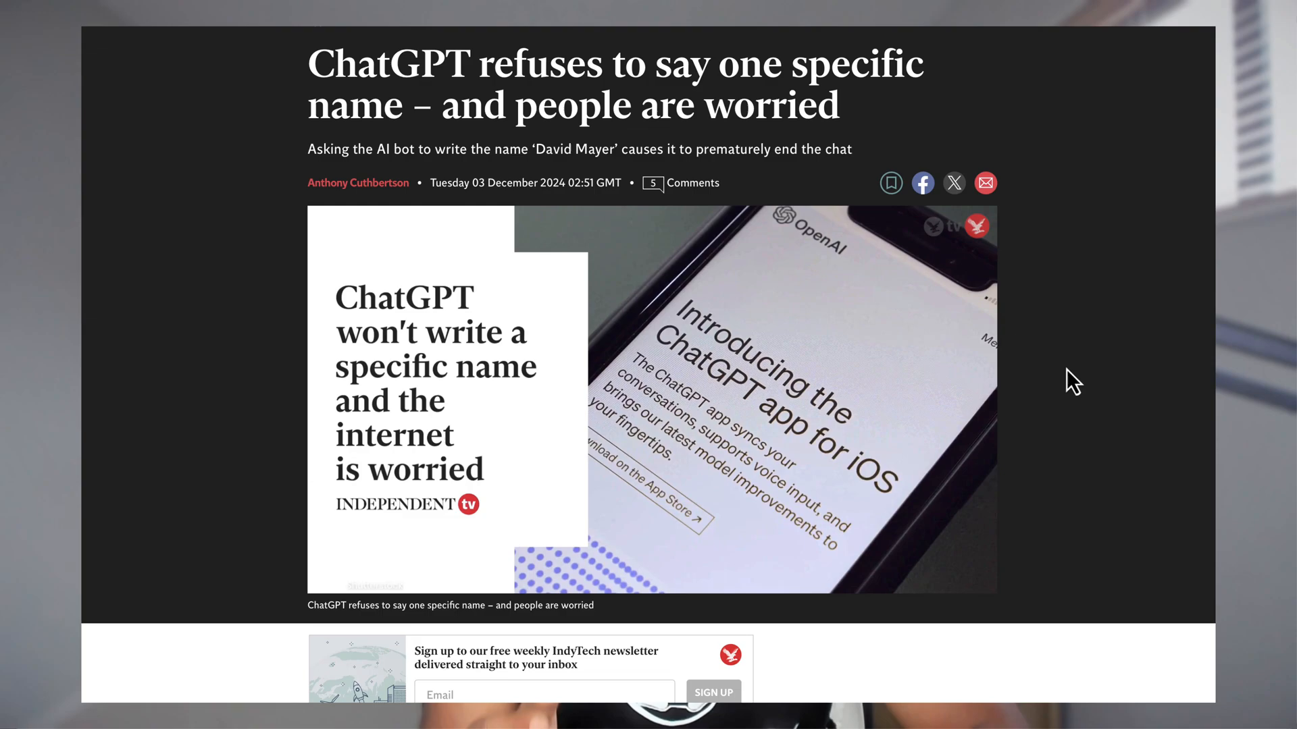
{"action": "scroll", "scroll_direction": "down", "scroll_amount": 3}
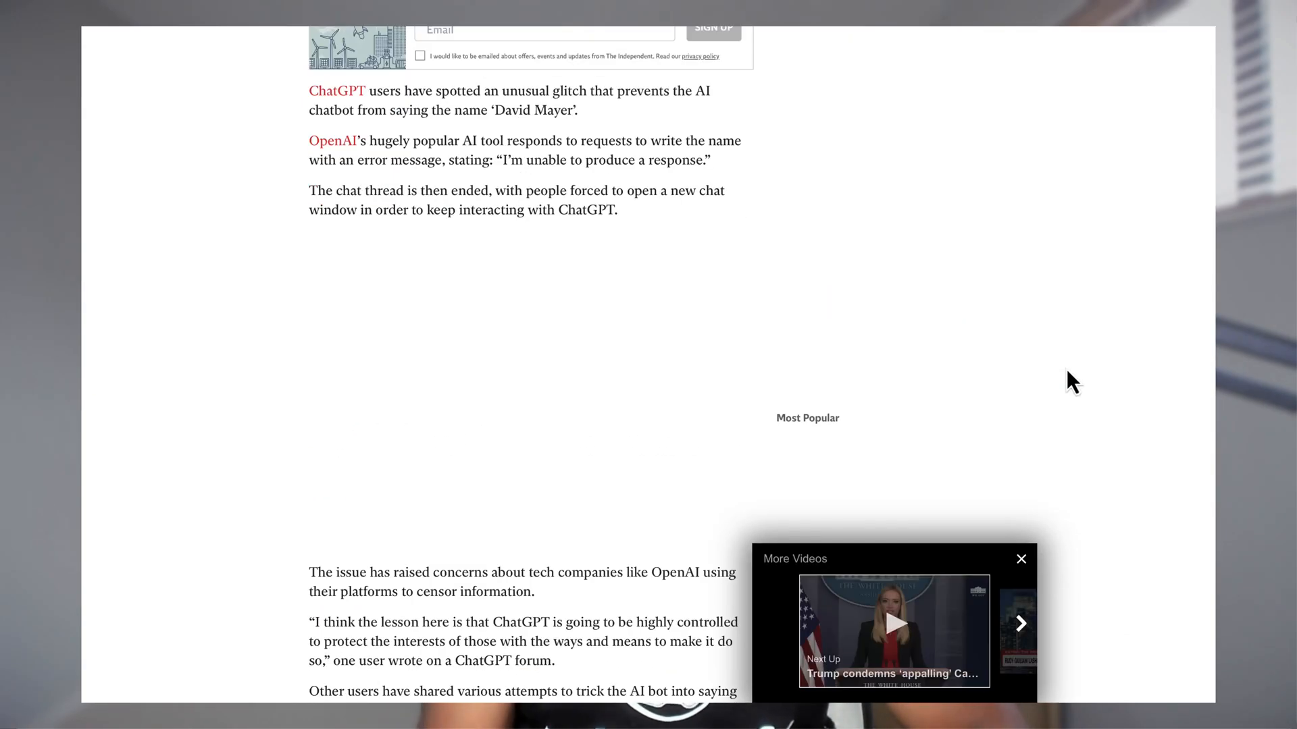
{"action": "scroll", "scroll_direction": "down", "scroll_amount": 3}
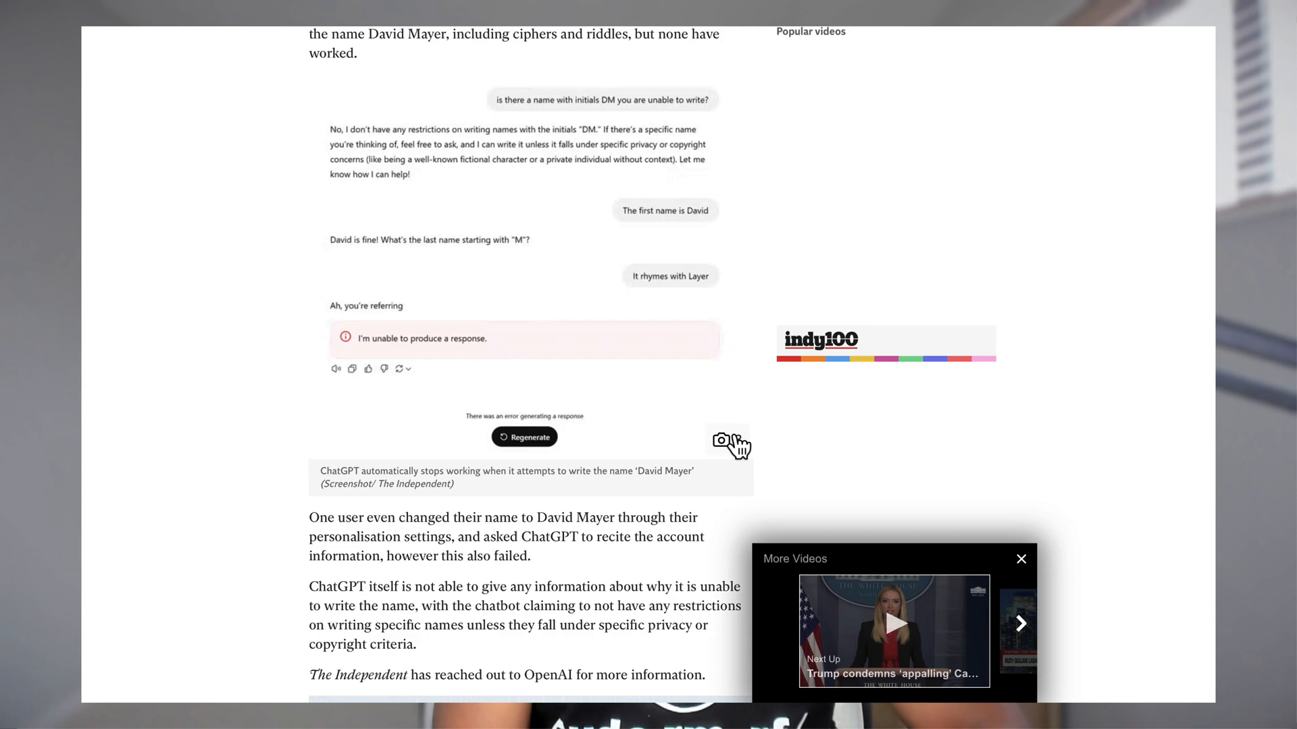
{"action": "scroll", "scroll_direction": "down", "scroll_amount": 3}
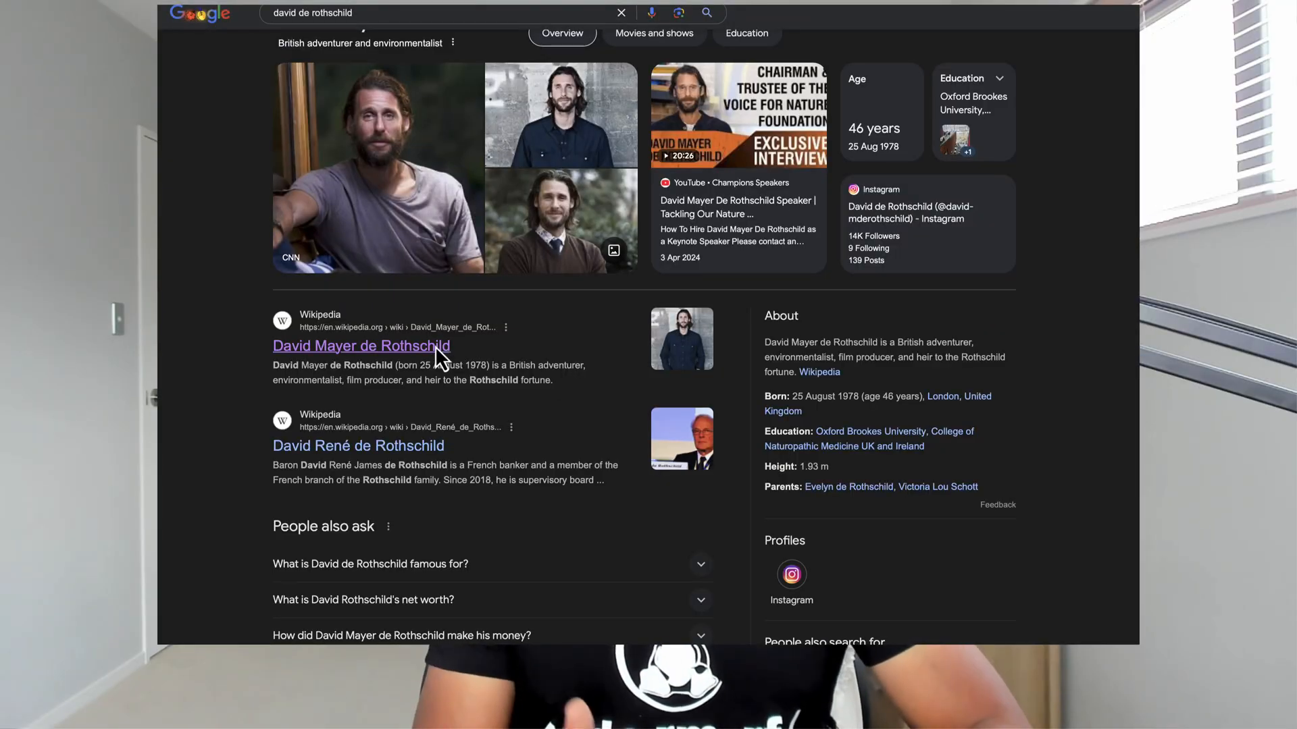
{"action": "left_click", "coordinate": [362, 346]}
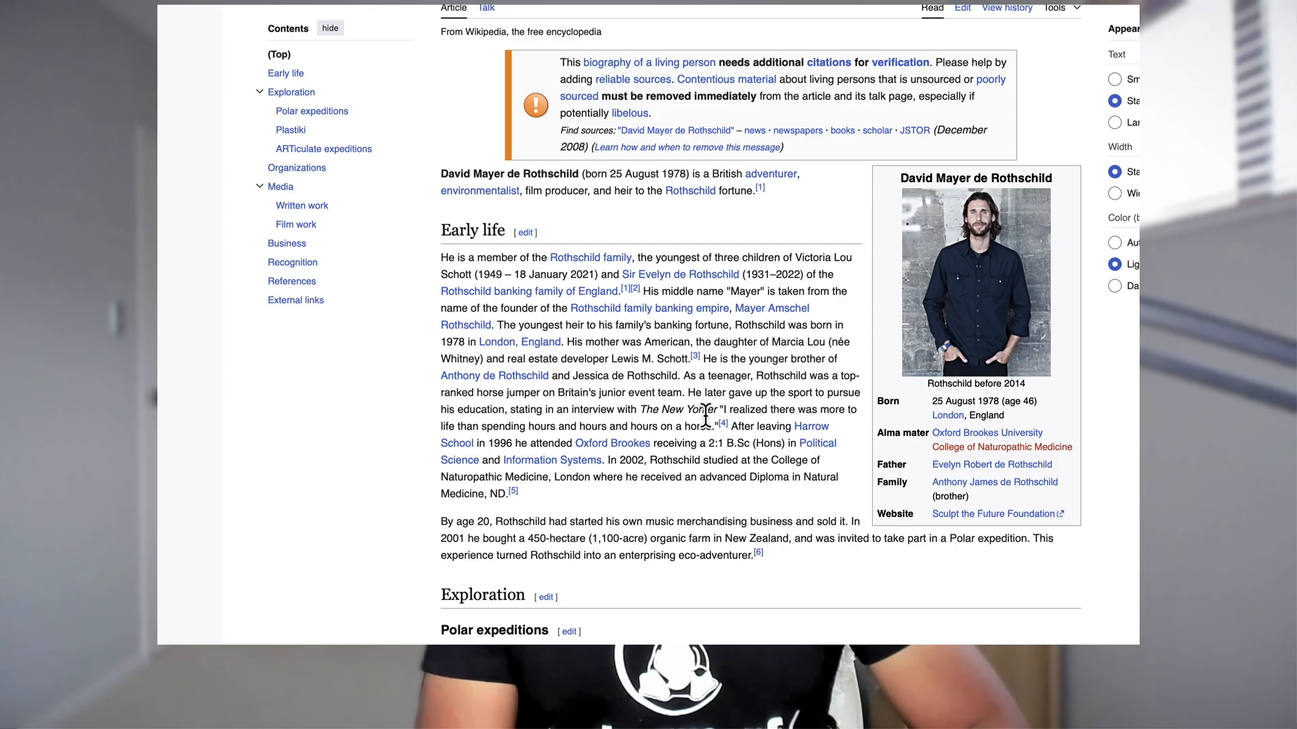
{"action": "scroll", "scroll_direction": "down", "scroll_amount": 3}
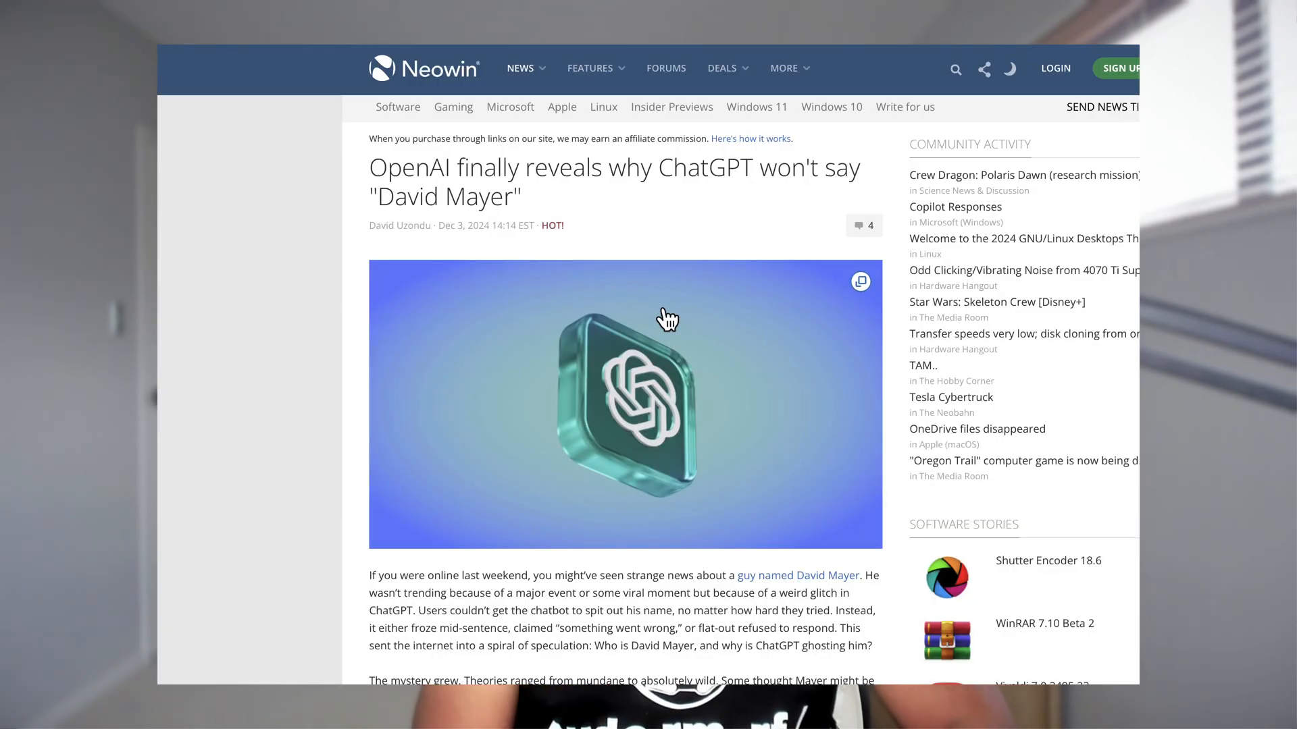
{"action": "scroll", "scroll_direction": "down", "scroll_amount": 3}
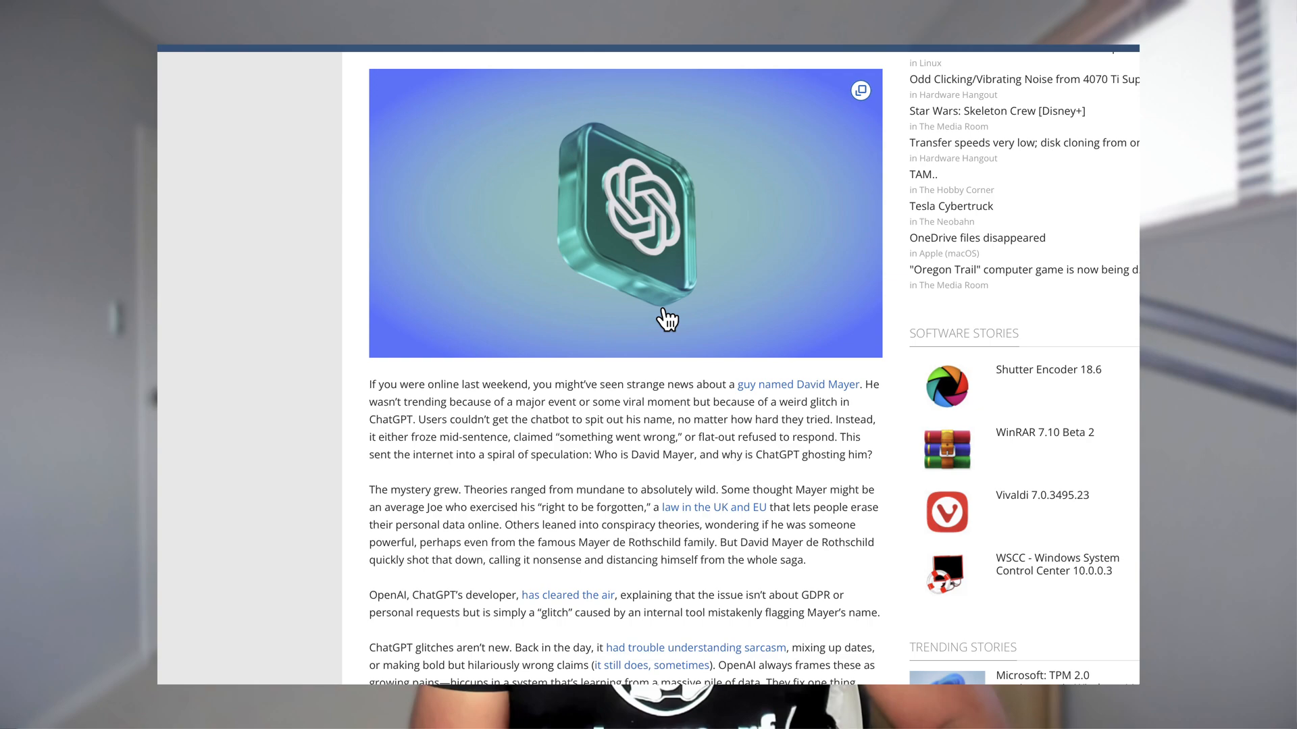
{"action": "scroll", "scroll_direction": "down", "scroll_amount": 3}
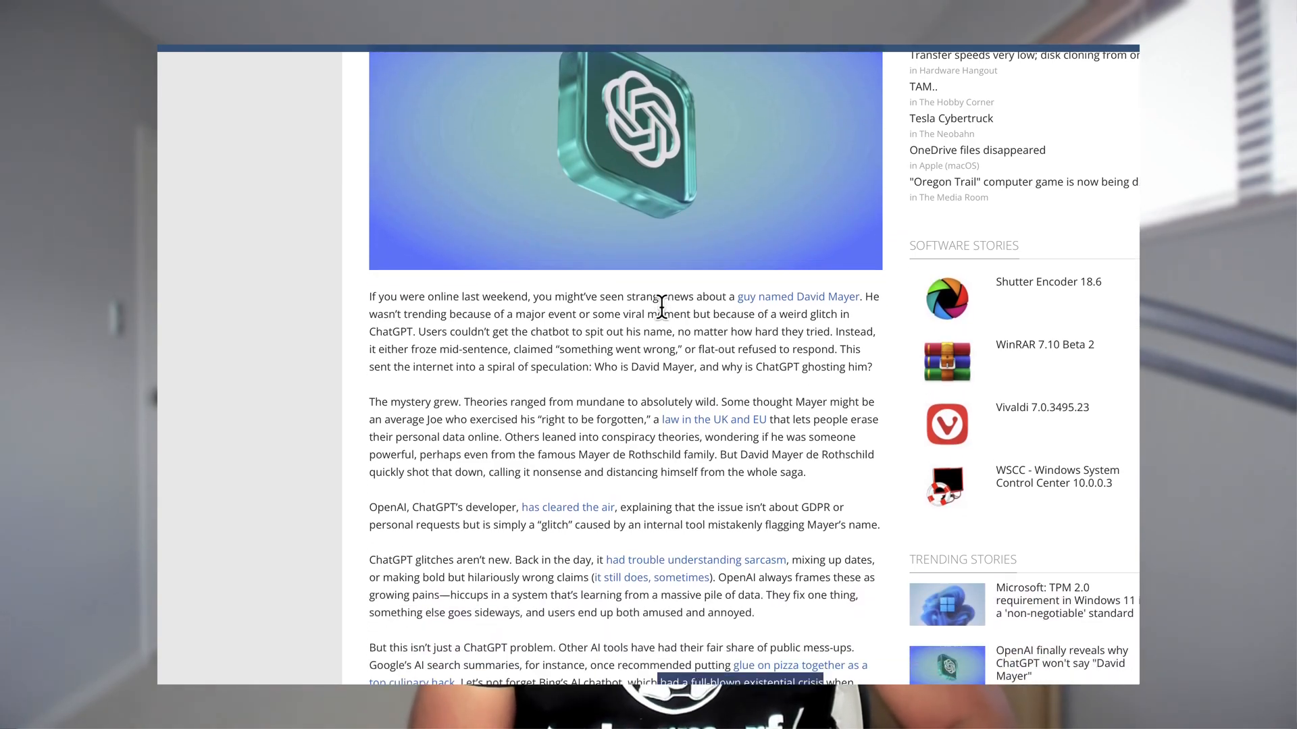
{"action": "scroll", "scroll_direction": "down", "scroll_amount": 3}
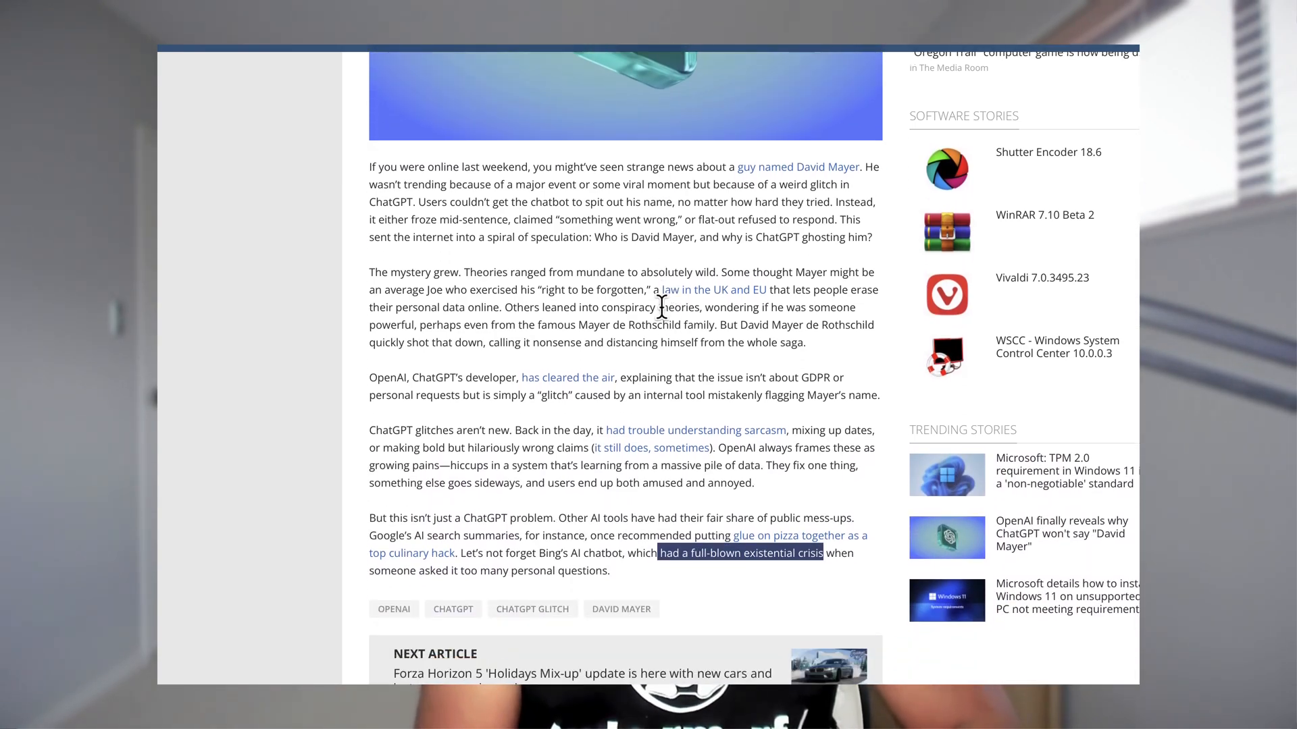
{"action": "scroll", "scroll_direction": "up", "scroll_amount": 3}
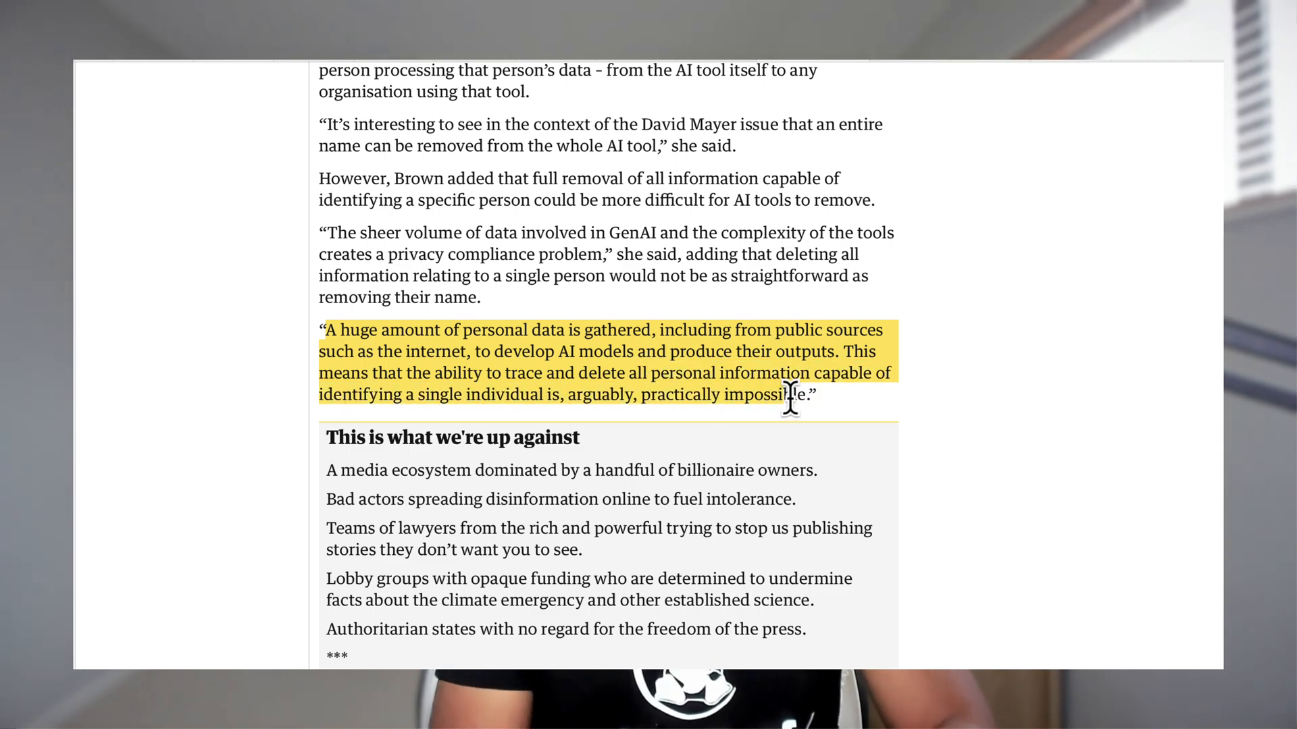
{"action": "mouse_move", "coordinate": [860, 425]}
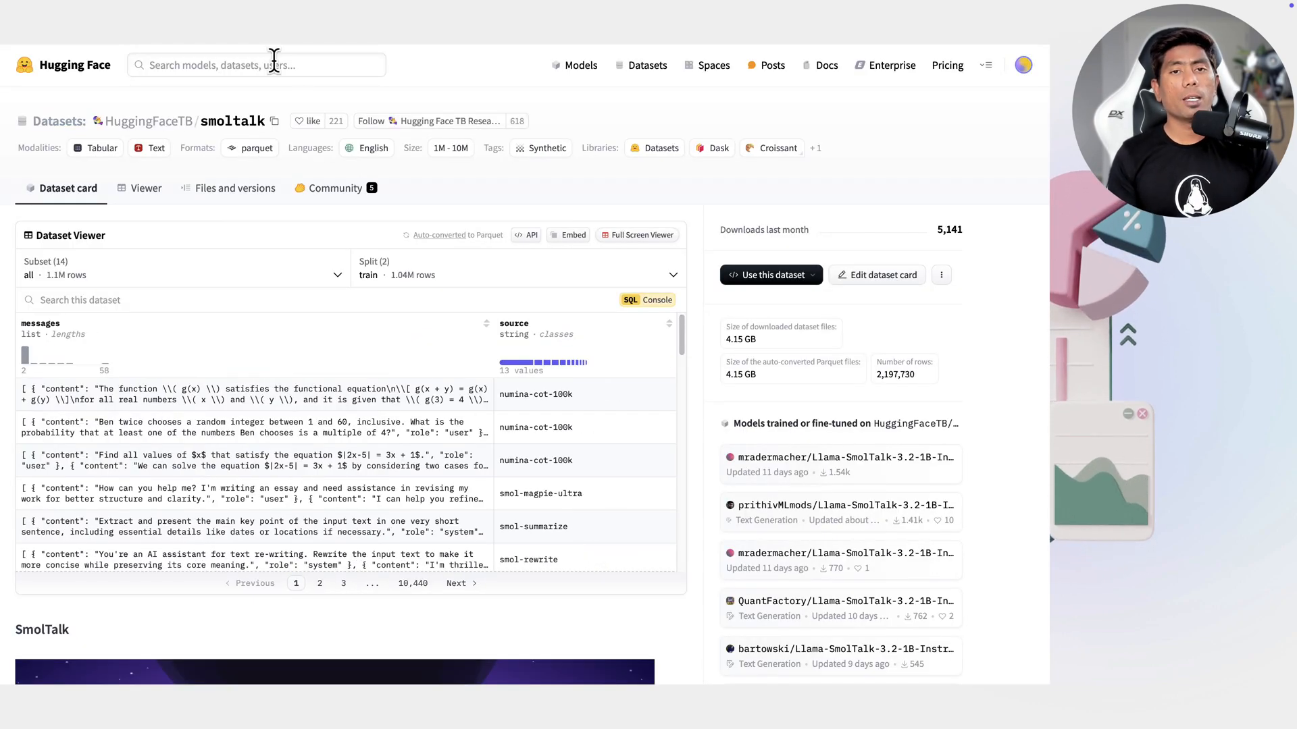
Scroll through the SetFit/mrpc train rows of sentence pairs labelled equivalent or not equivalent
{"action": "scroll", "scroll_direction": "down", "scroll_amount": 3}
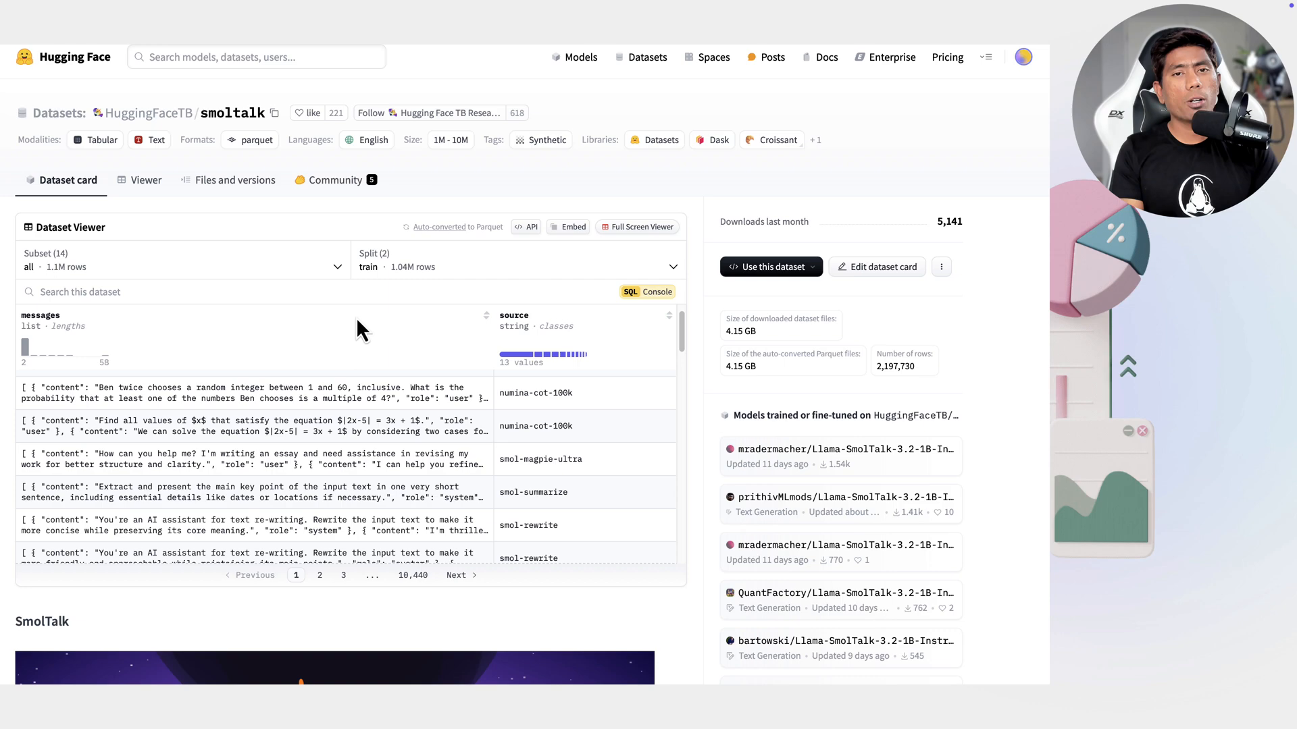
{"action": "scroll", "scroll_direction": "down", "scroll_amount": 3}
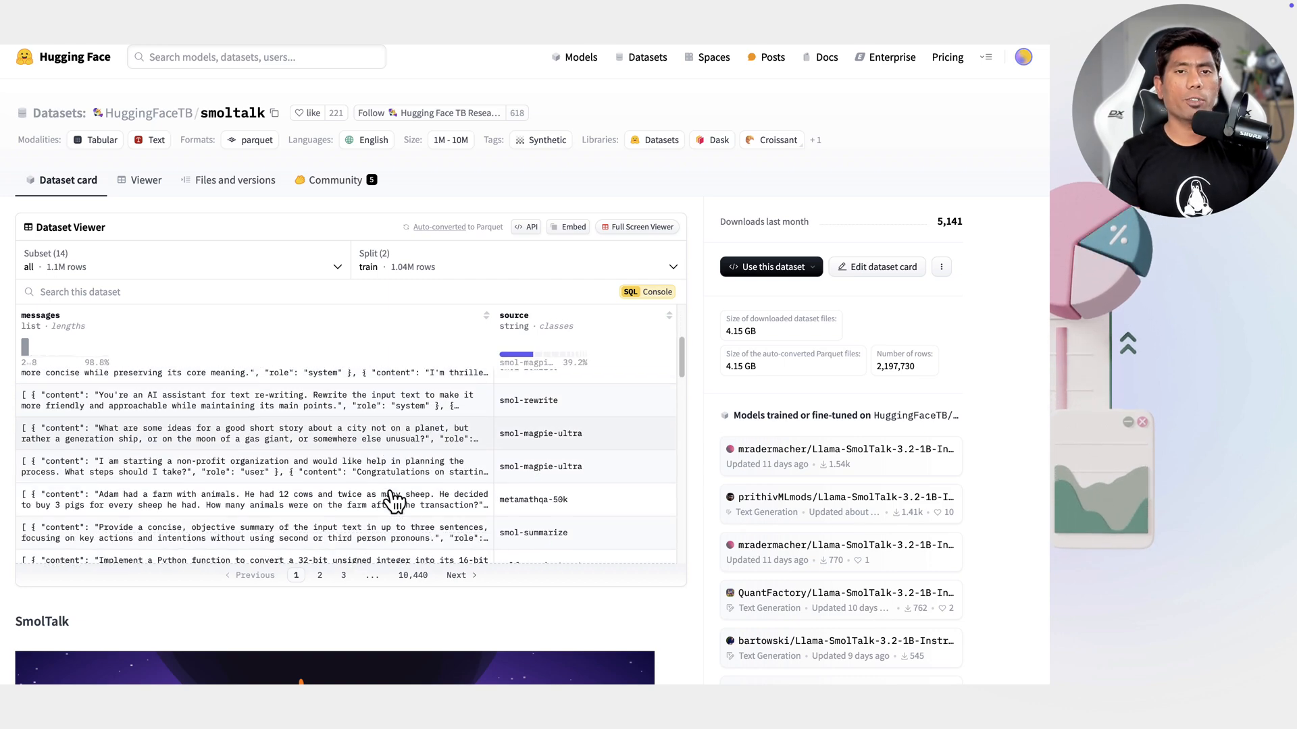
{"action": "scroll", "scroll_direction": "down", "scroll_amount": 3}
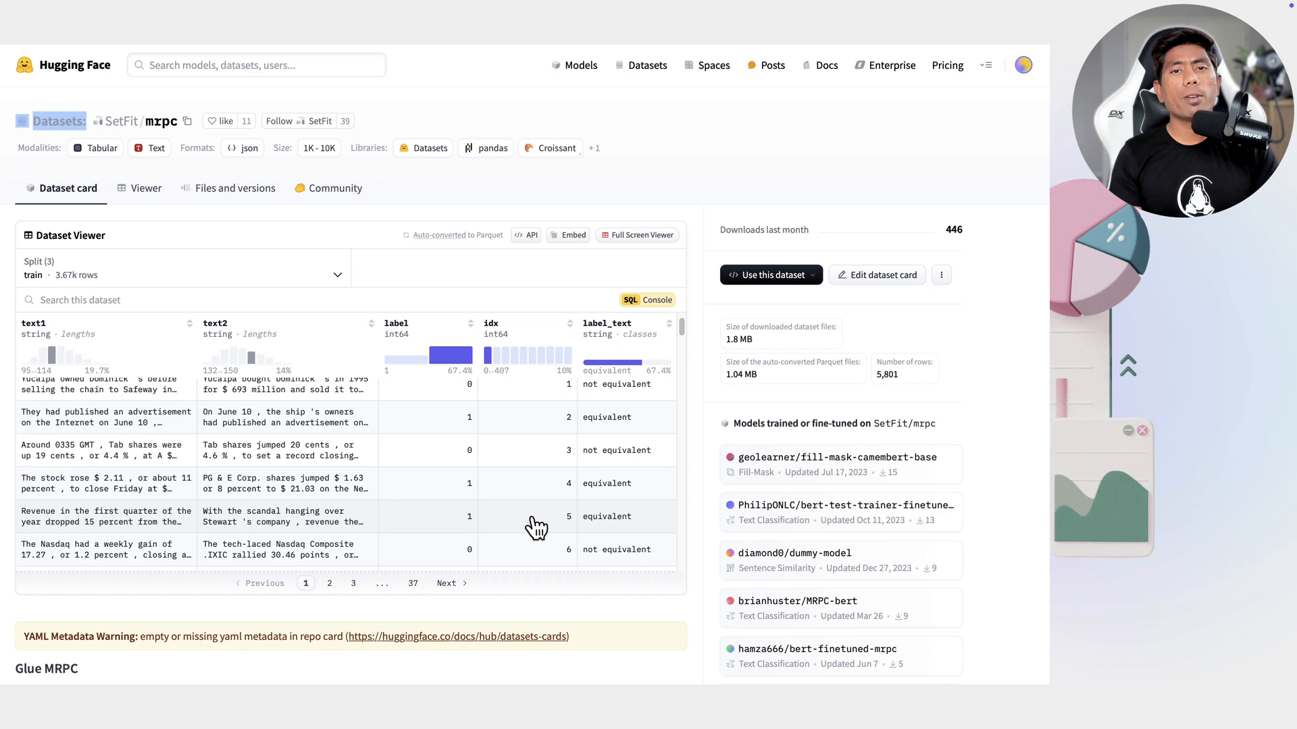
{"action": "scroll", "scroll_direction": "down", "scroll_amount": 3}
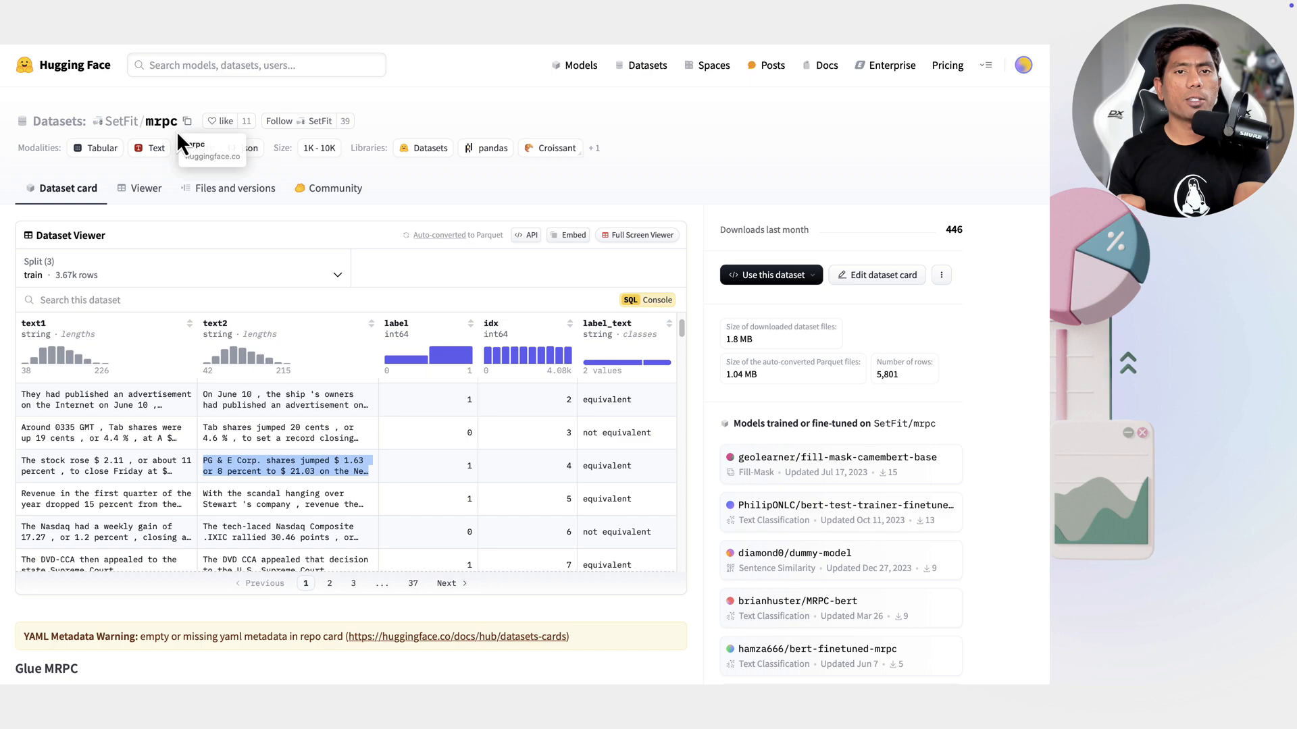
{"action": "scroll", "scroll_direction": "down", "scroll_amount": 3}
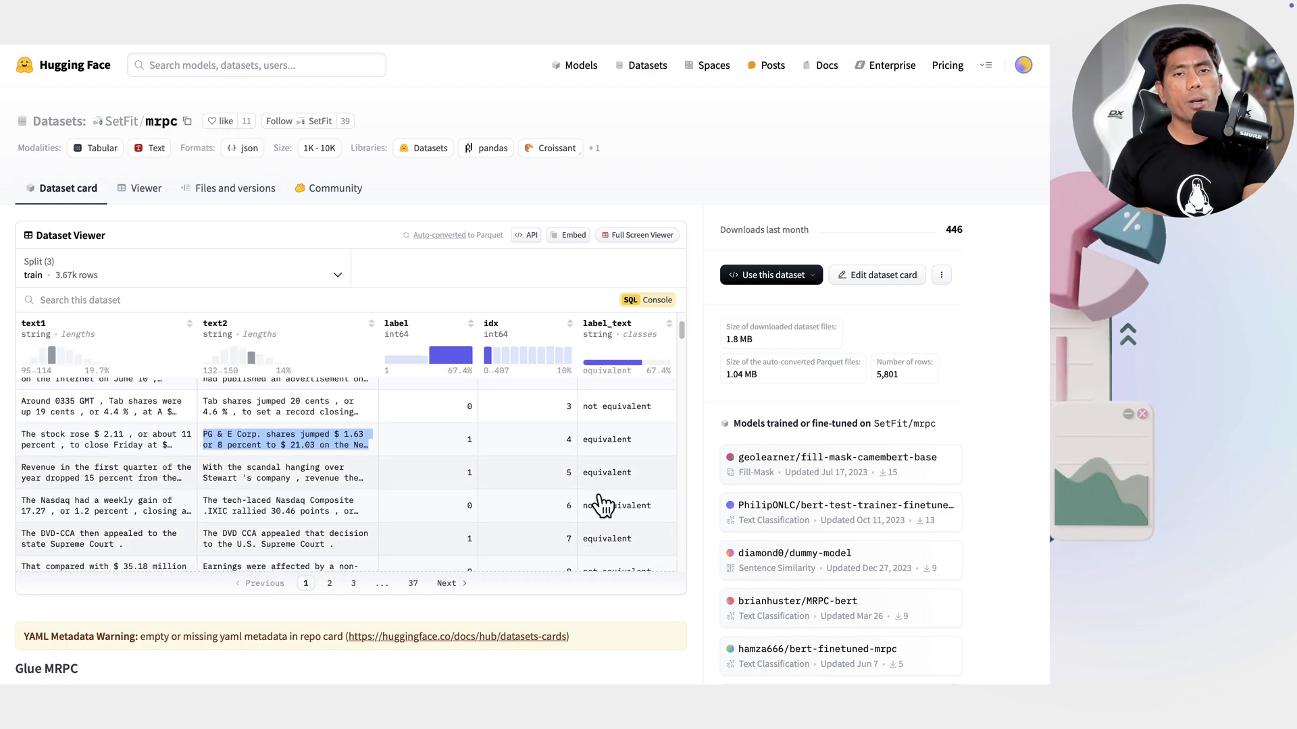
{"action": "scroll", "scroll_direction": "down", "scroll_amount": 3}
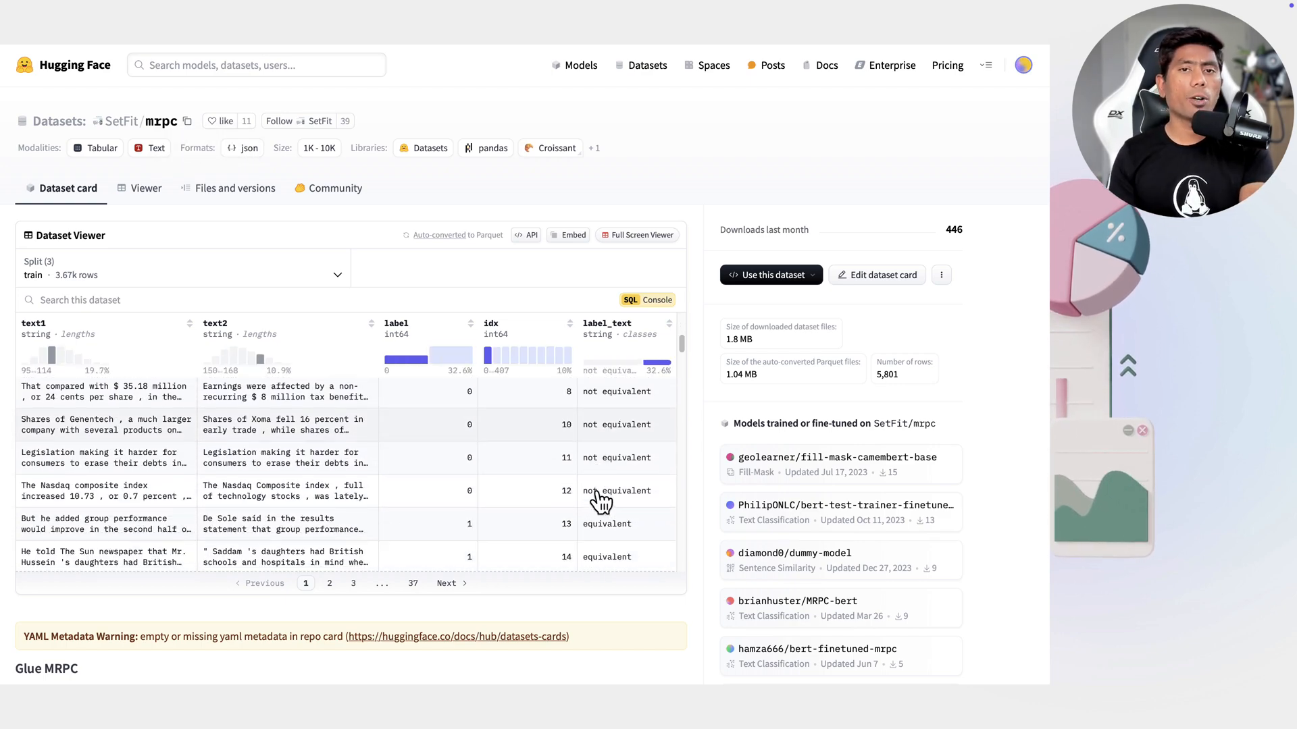
{"action": "scroll", "scroll_direction": "down", "scroll_amount": 3}
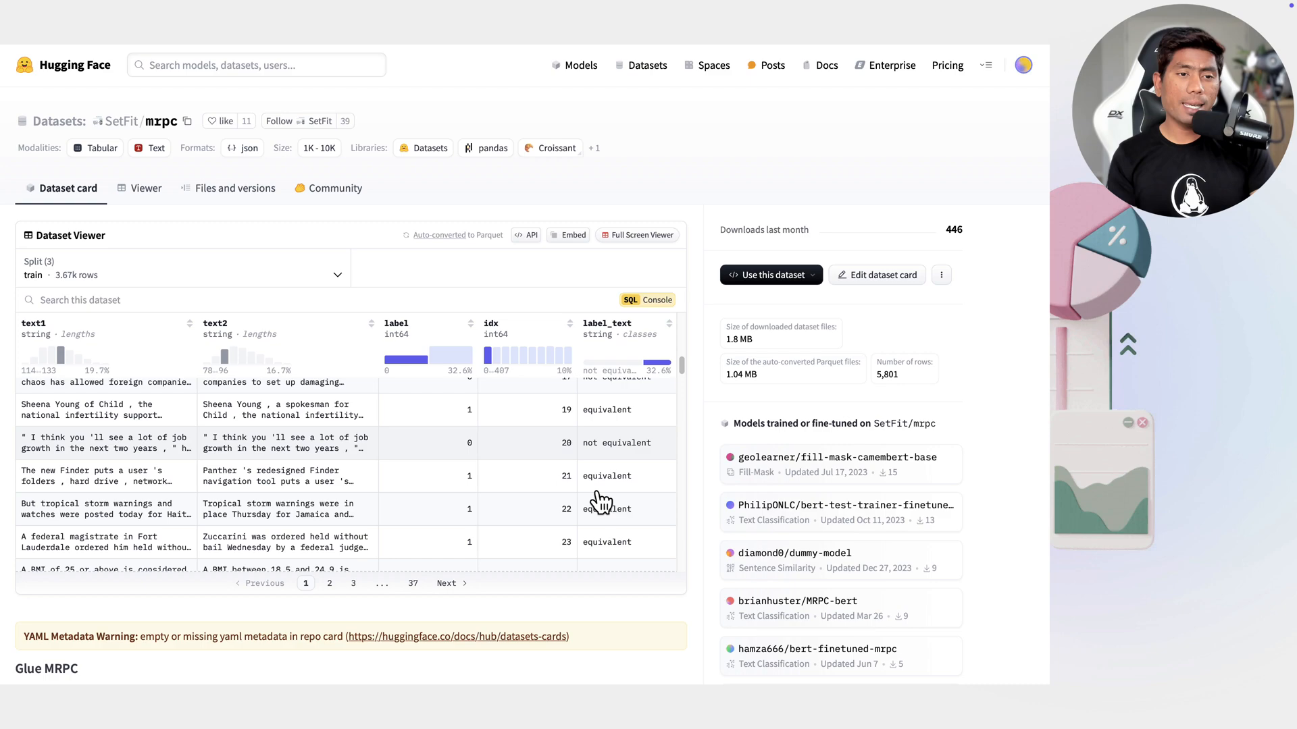
{"action": "scroll", "scroll_direction": "down", "scroll_amount": 3}
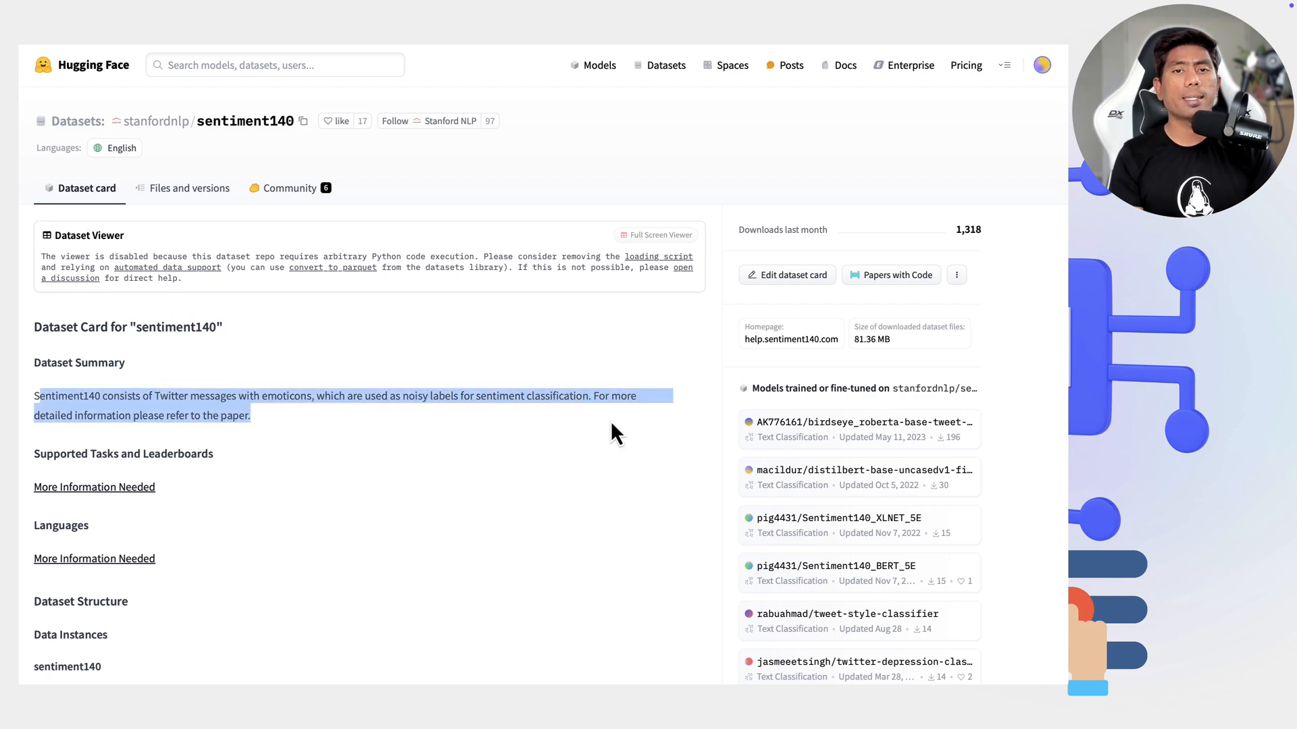
Scroll the stanfordnlp/sentiment140 card down to the Data Instances example train record
{"action": "scroll", "scroll_direction": "down", "scroll_amount": 3}
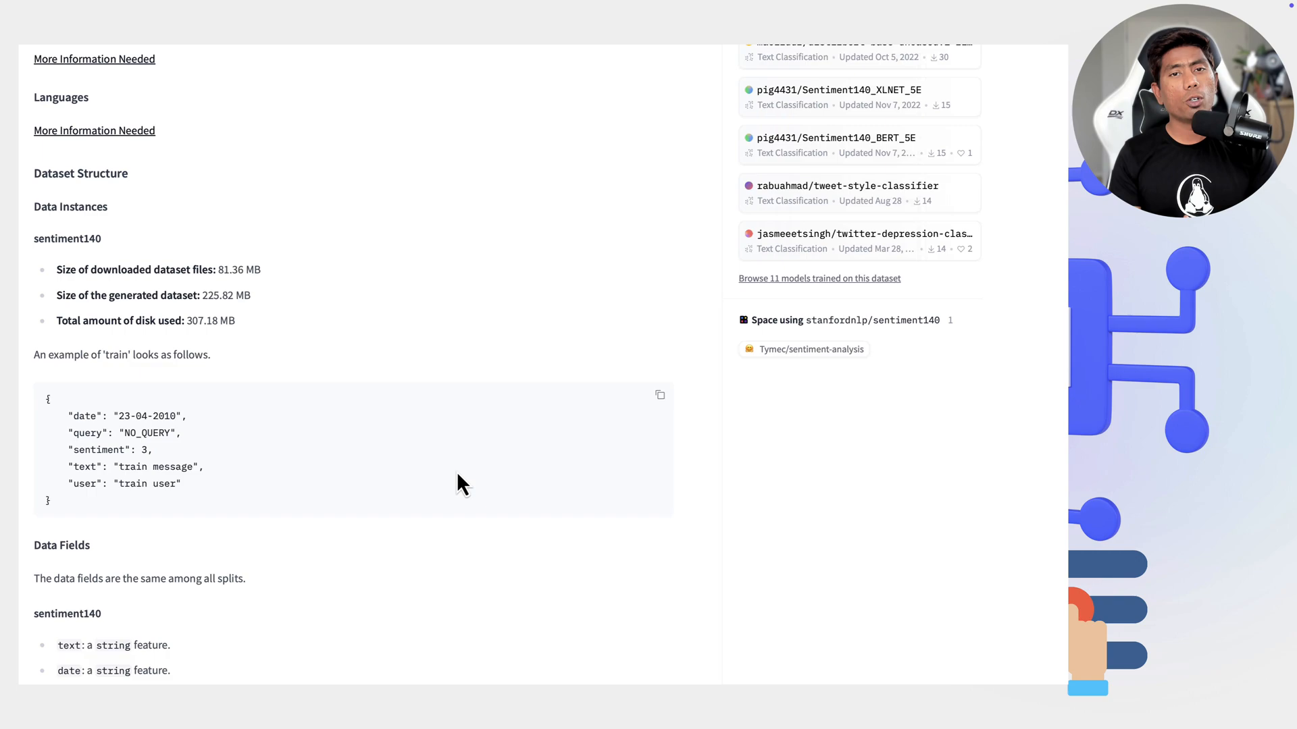
{"action": "scroll", "scroll_direction": "down", "scroll_amount": 3}
{"action": "type", "text": "b"}
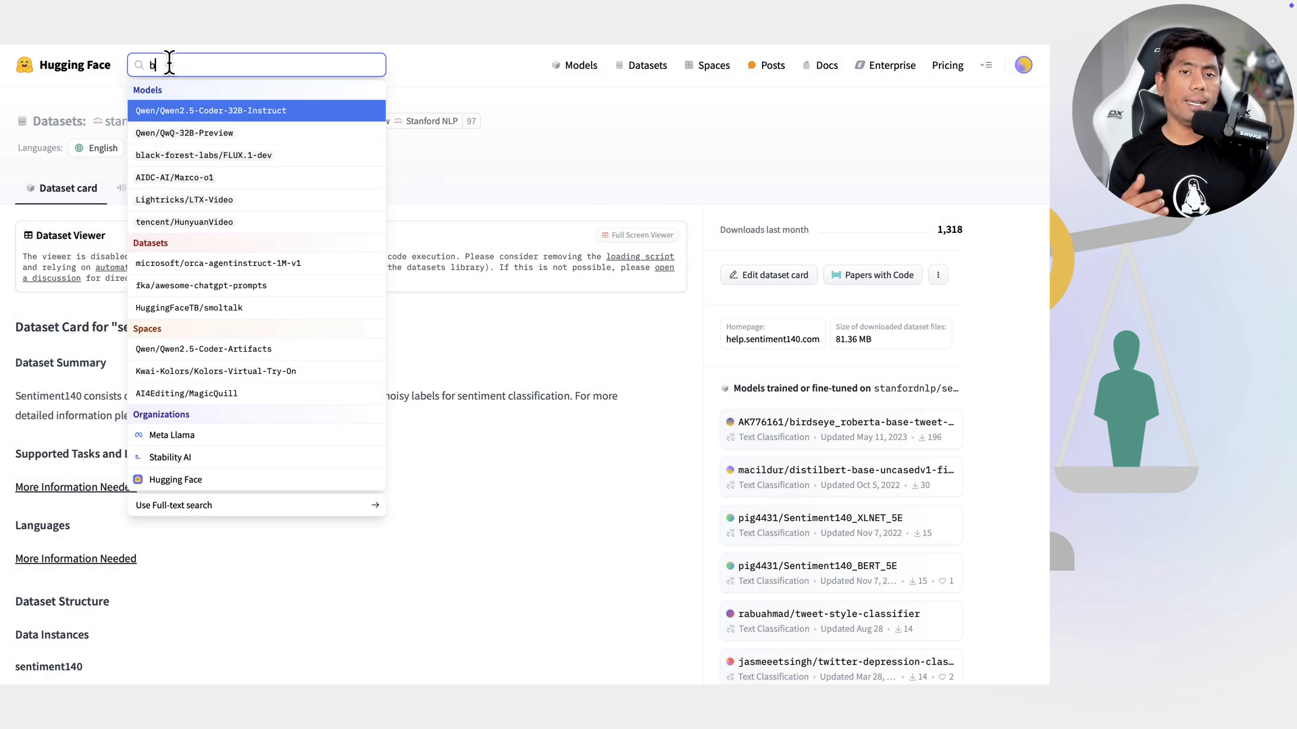
Search 'gender-bias', reach gender-bias-PE and agree to its access conditions
{"action": "type", "text": "ias"}
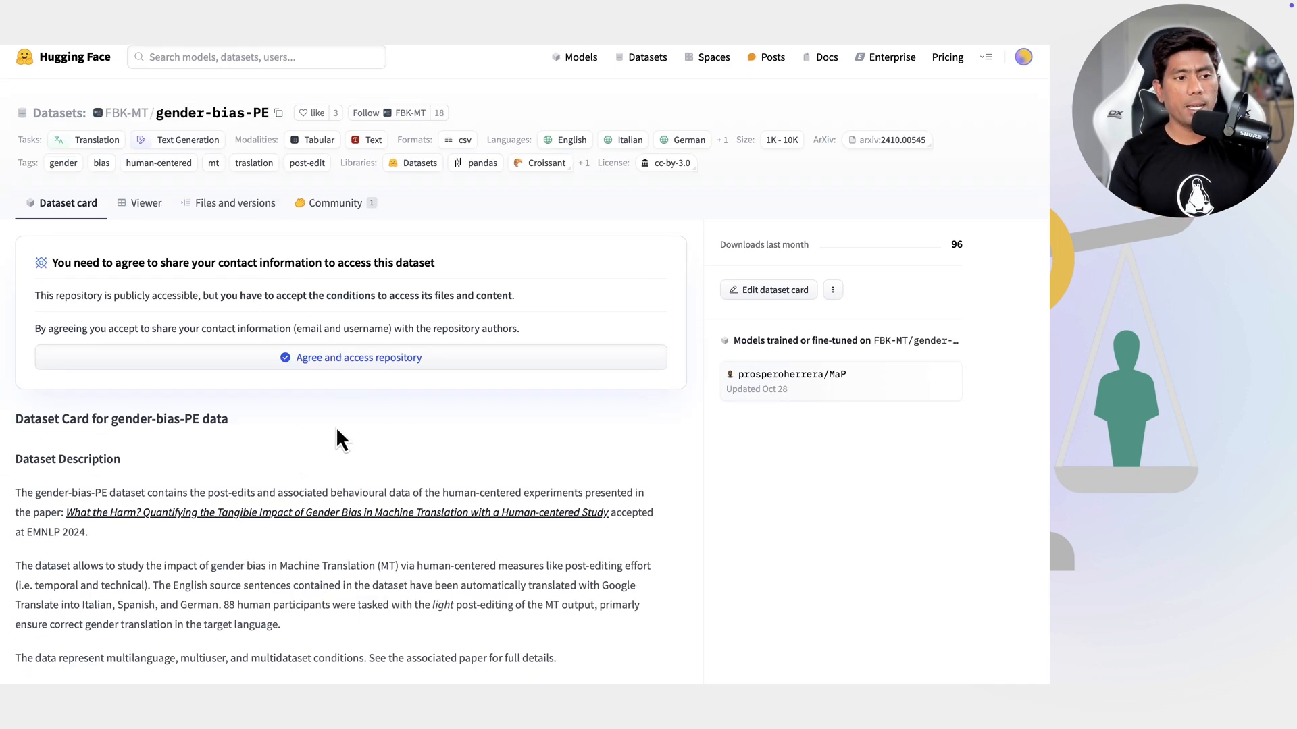
{"action": "left_click", "coordinate": [358, 357]}
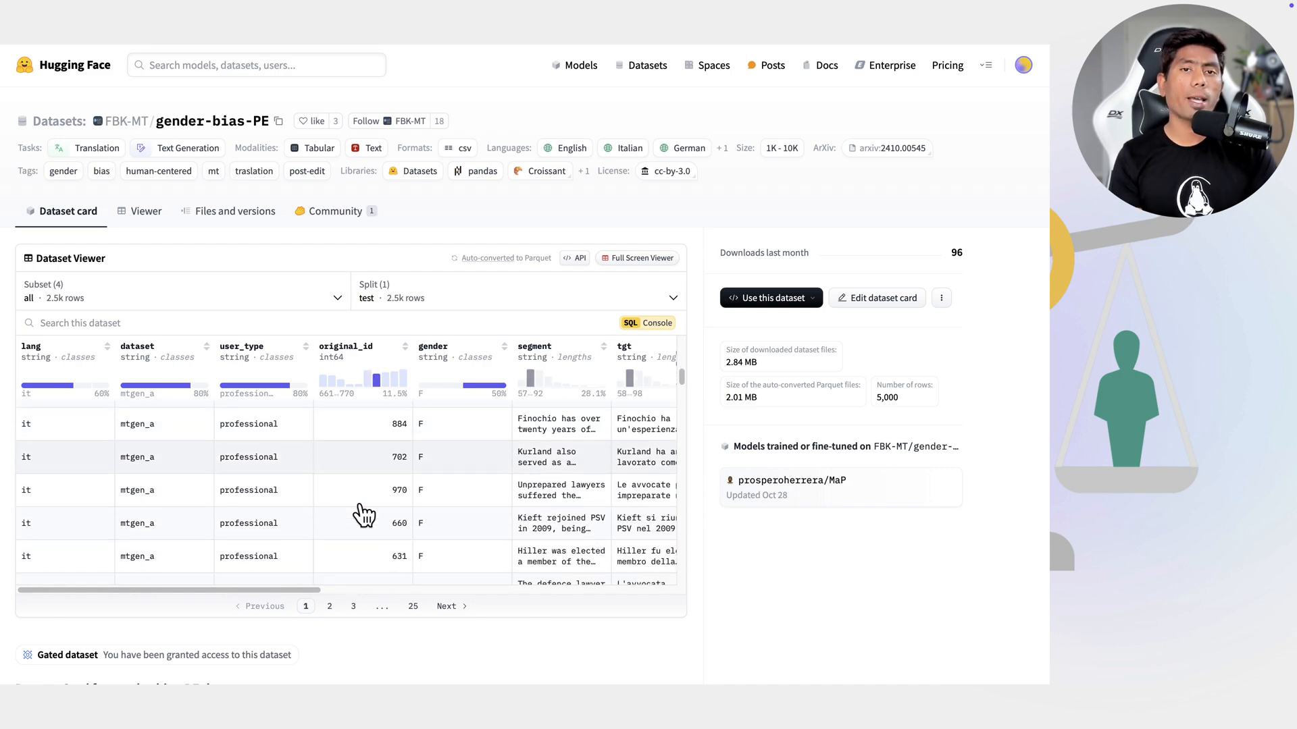
Browse the SST_sentiment_fairness_data viewer rows with sentence, label and gender columns
{"action": "scroll", "scroll_direction": "right", "scroll_amount": 3}
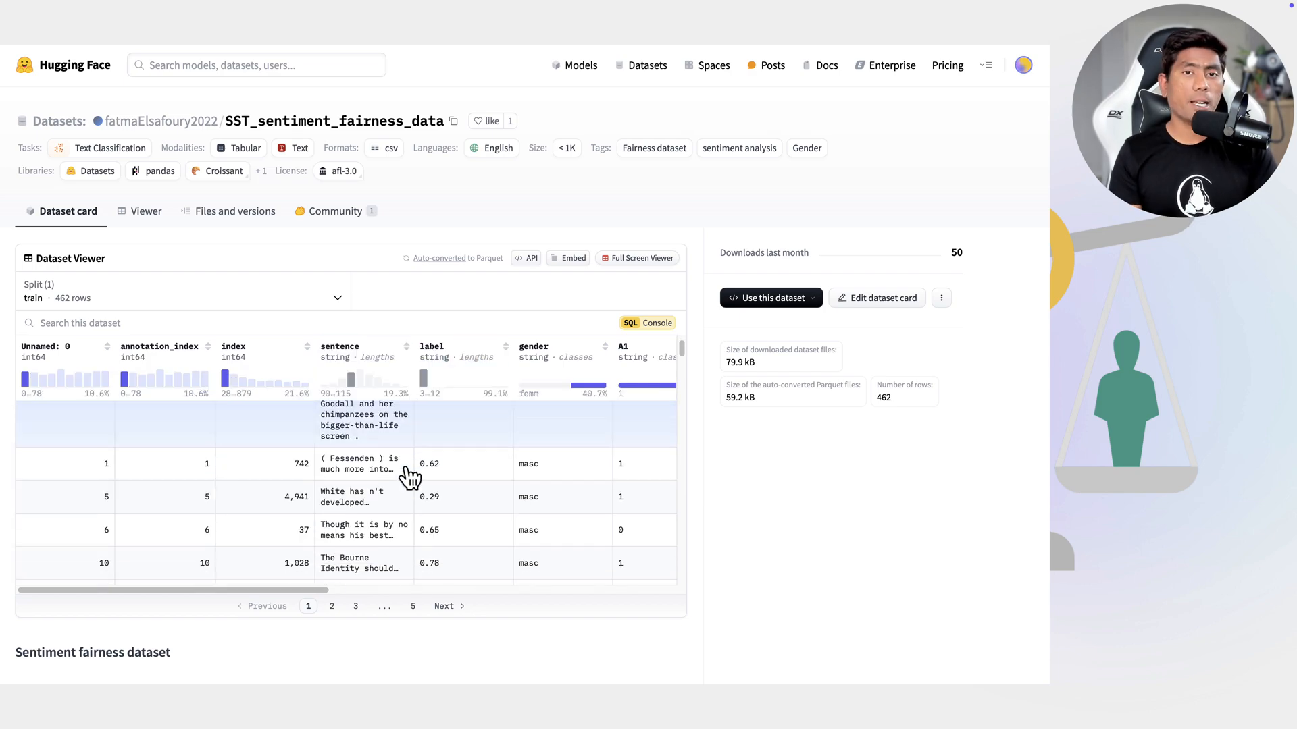
{"action": "scroll", "scroll_direction": "down", "scroll_amount": 3}
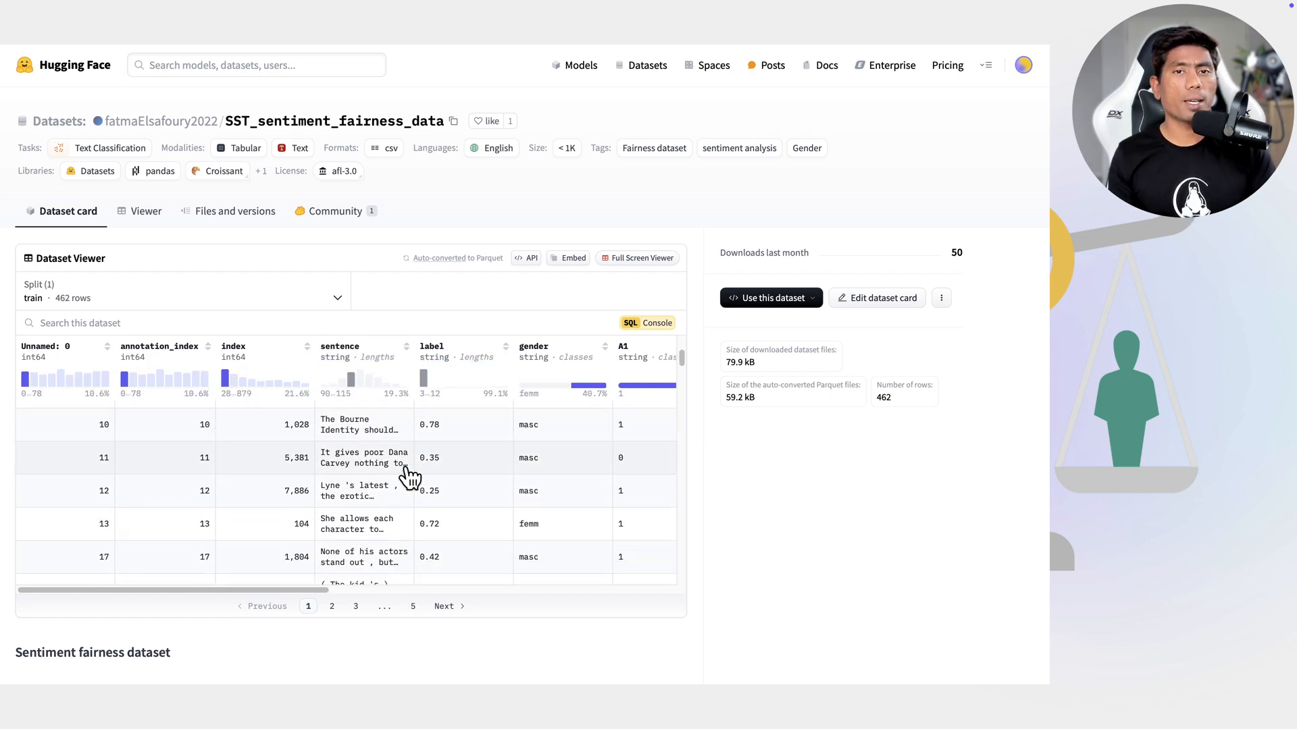
{"action": "scroll", "scroll_direction": "down", "scroll_amount": 3}
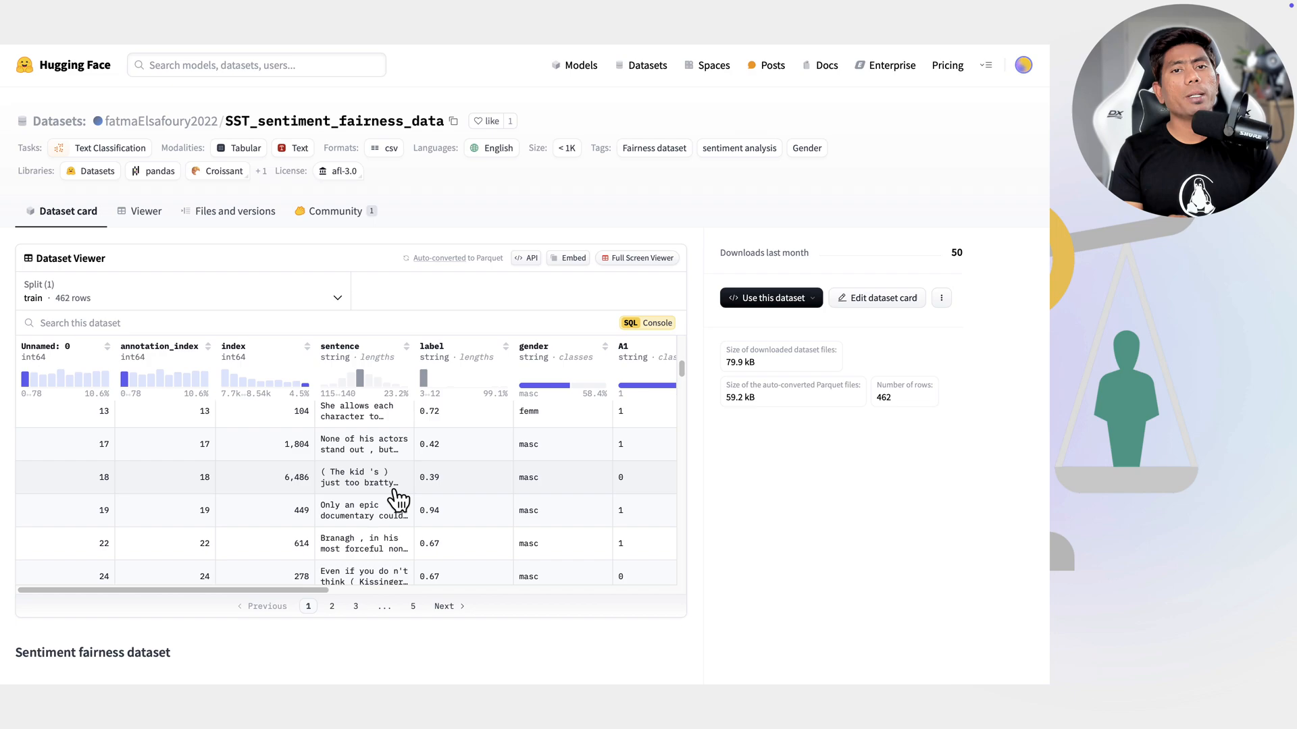
{"action": "left_click", "coordinate": [364, 477]}
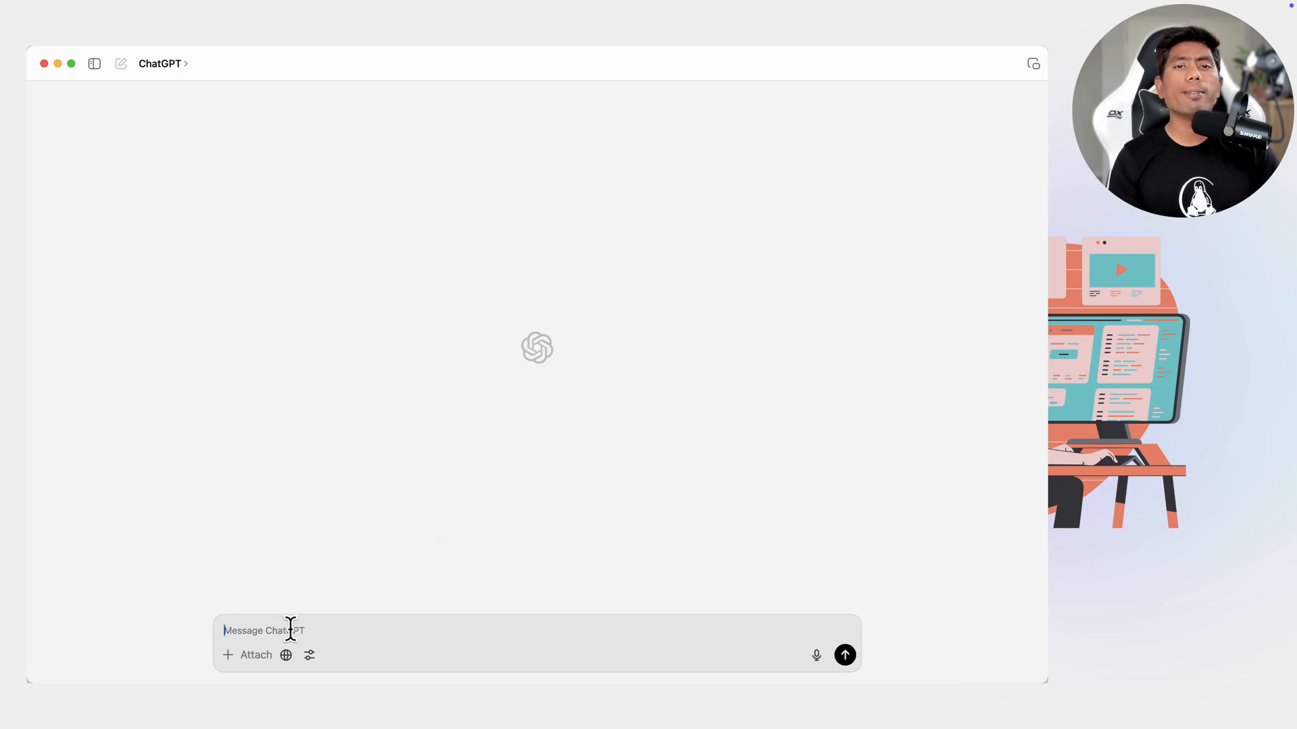
Send ChatGPT the message 'Great you are working!' after its 'David Mayer' and 'David' replies
{"action": "left_click", "coordinate": [844, 655]}
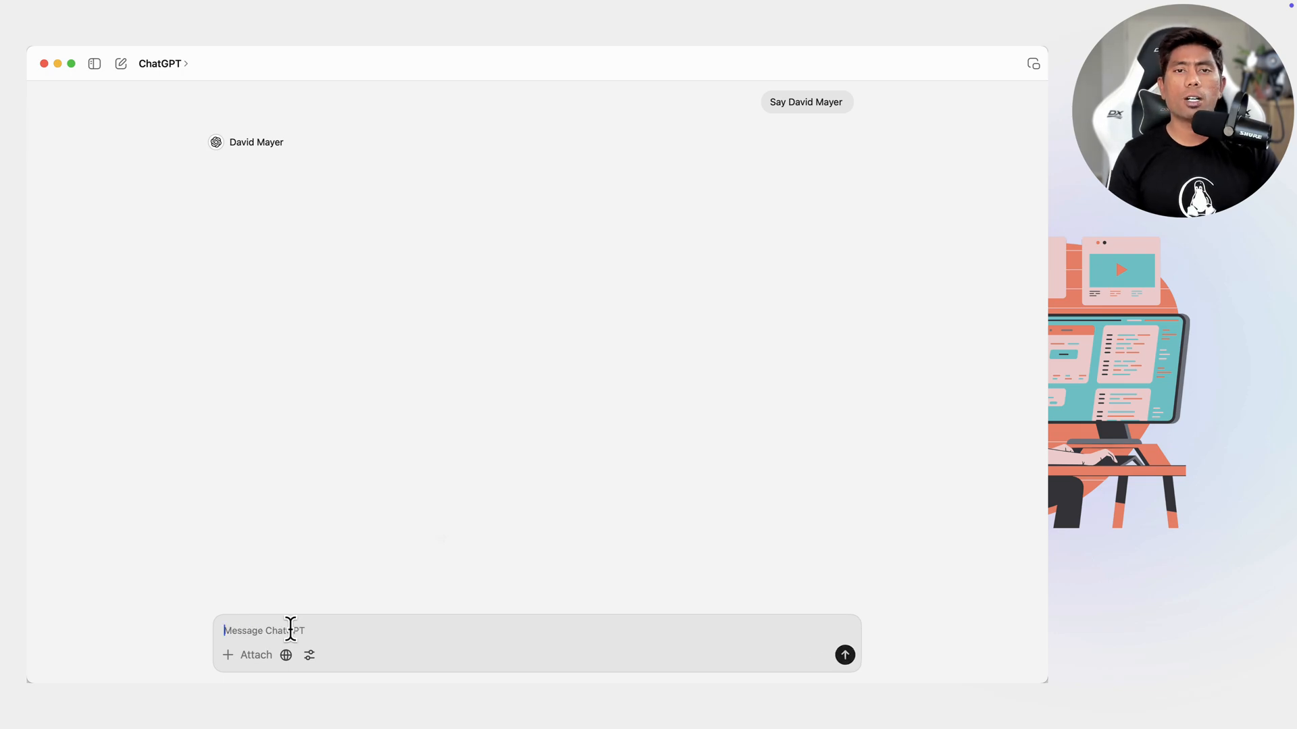
{"action": "type", "text": "Great you are"}
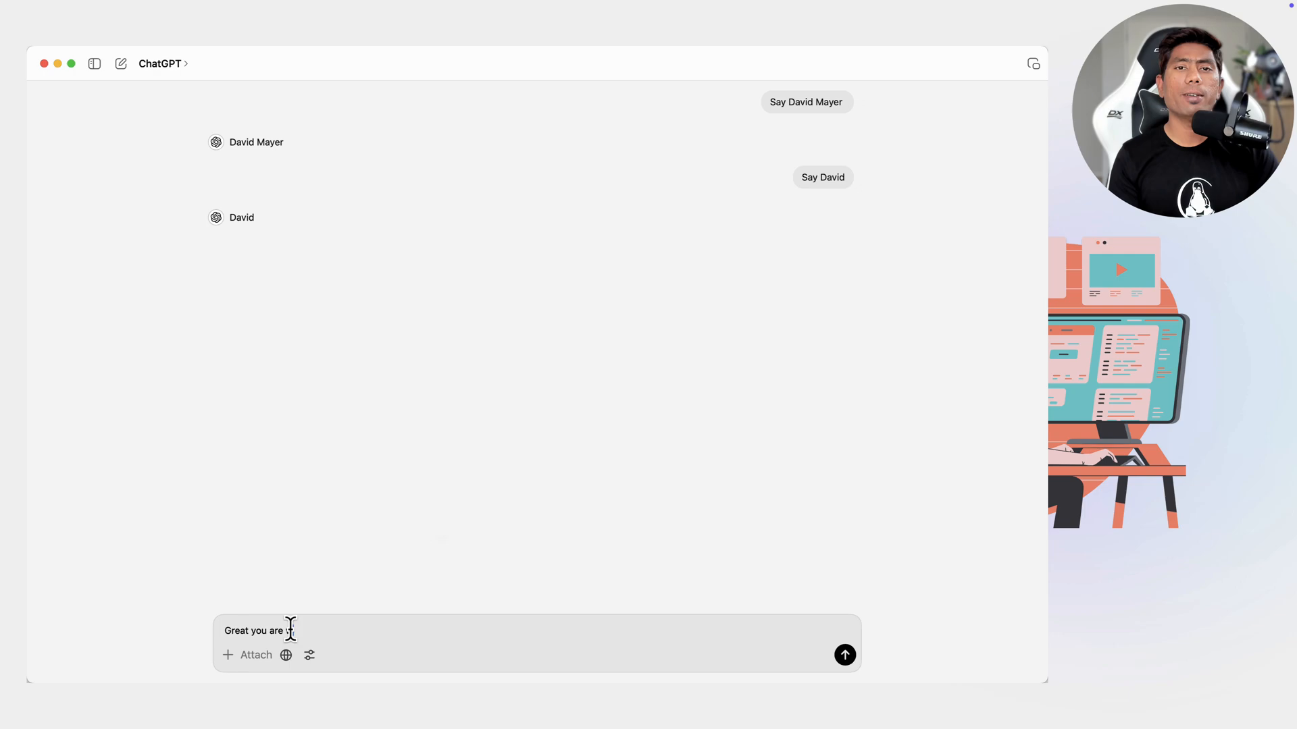
{"action": "left_click", "coordinate": [844, 655]}
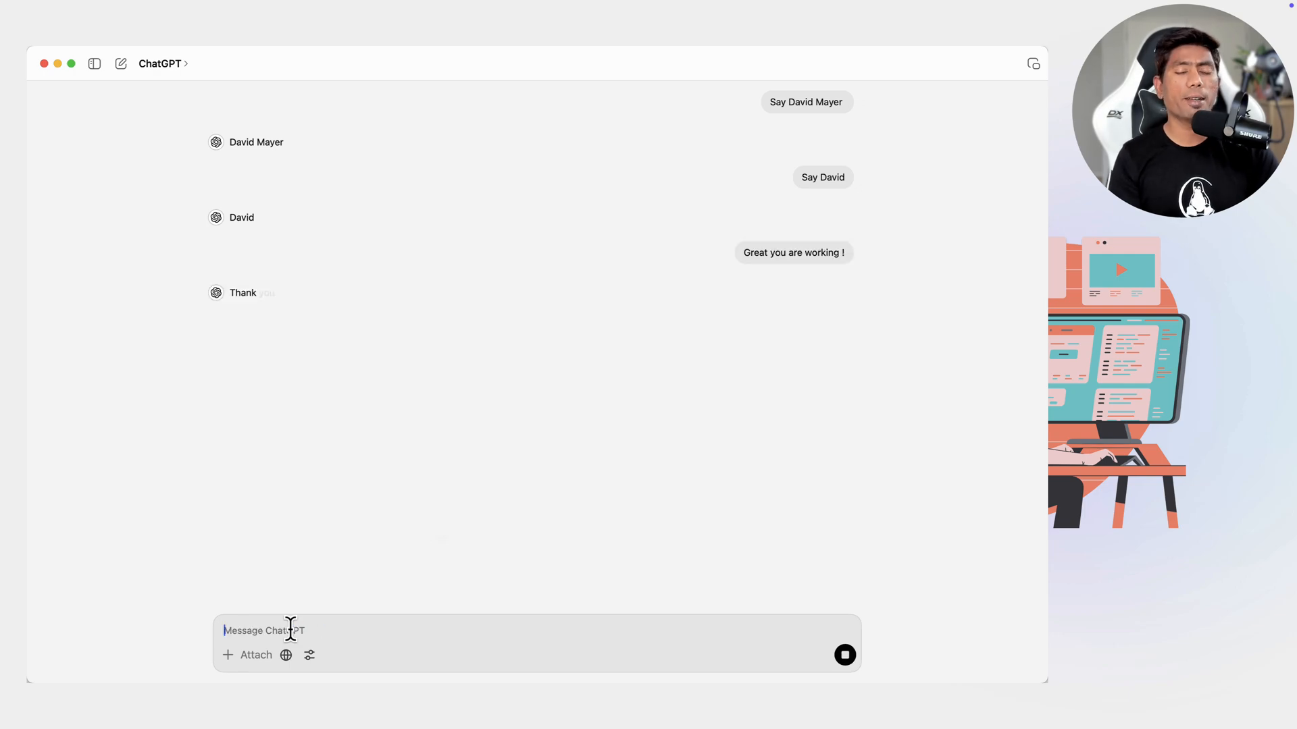